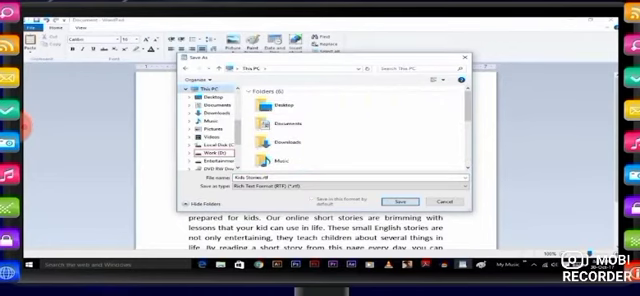
Step: Save the kids' moral stories document as a Rich Text Format (RTF) file
{"action": "left_click", "coordinate": [210, 155]}
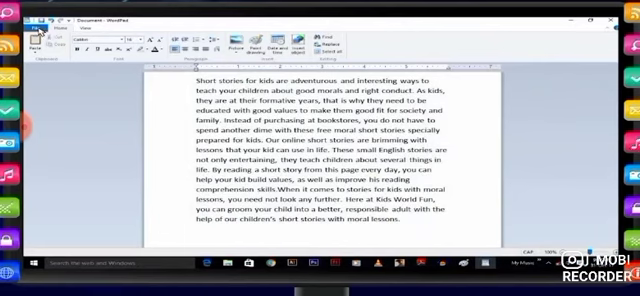
Step: Bring up the File menu with its recent documents list for the stories document
{"action": "left_click", "coordinate": [47, 19]}
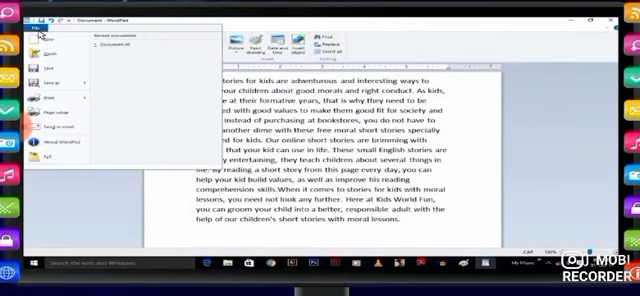